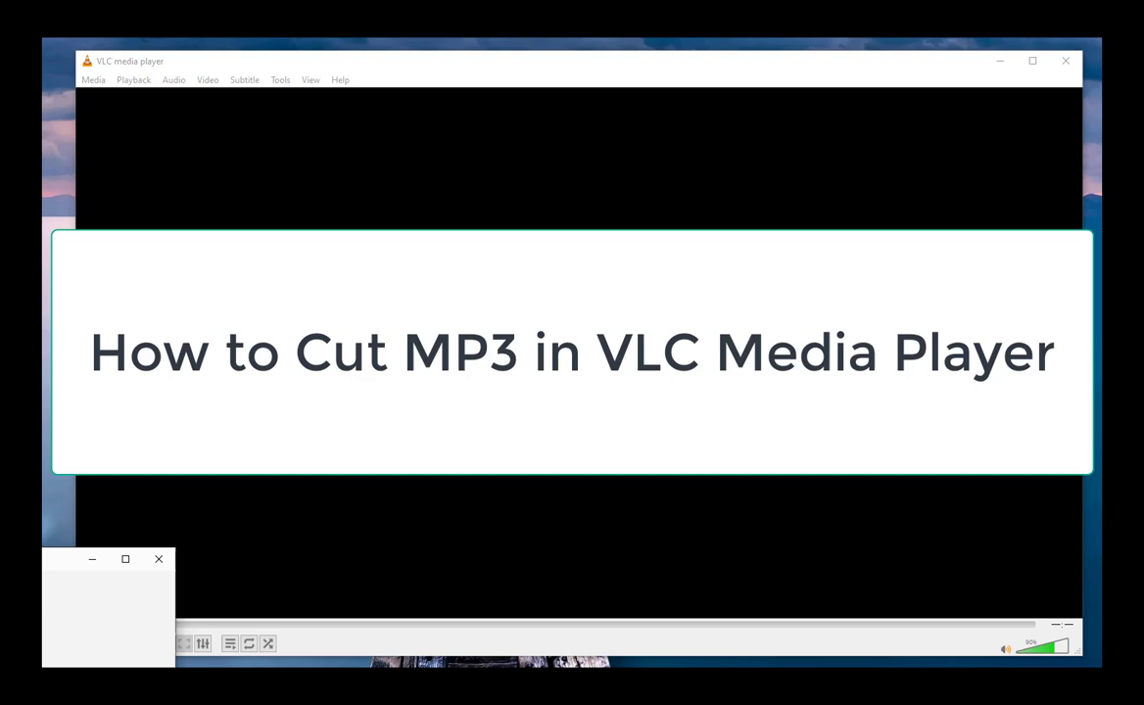
# Step: Bring up VLC's Media menu over the empty player
pyautogui.click(158, 559)
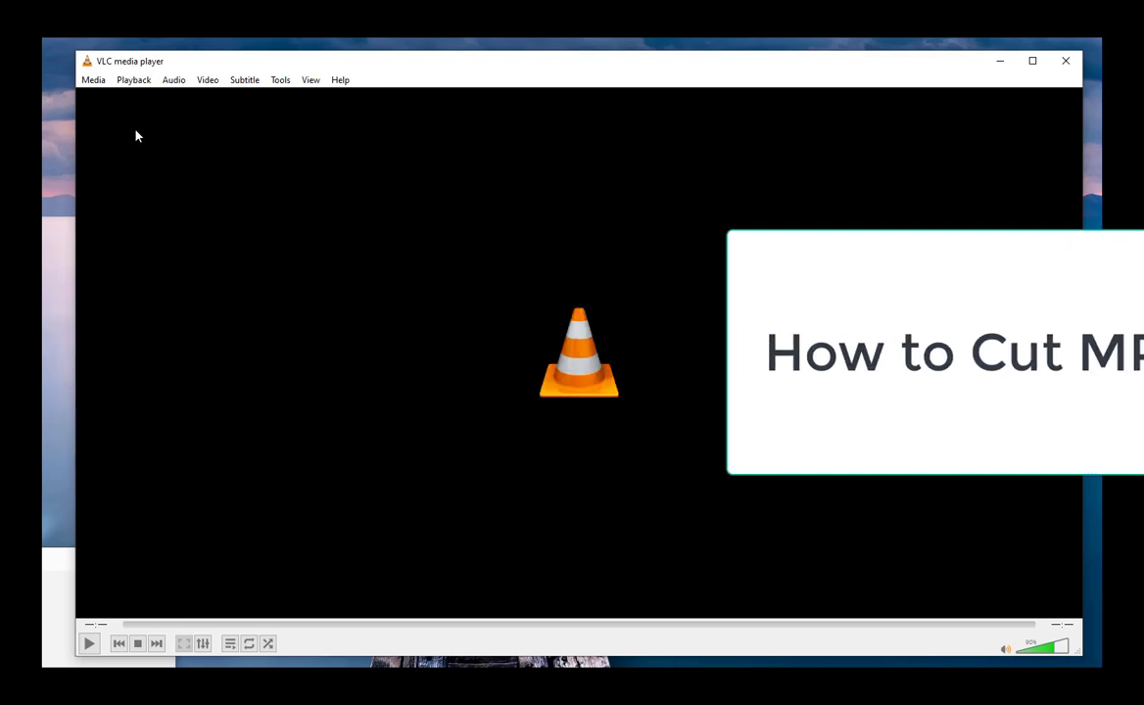
pyautogui.click(93, 79)
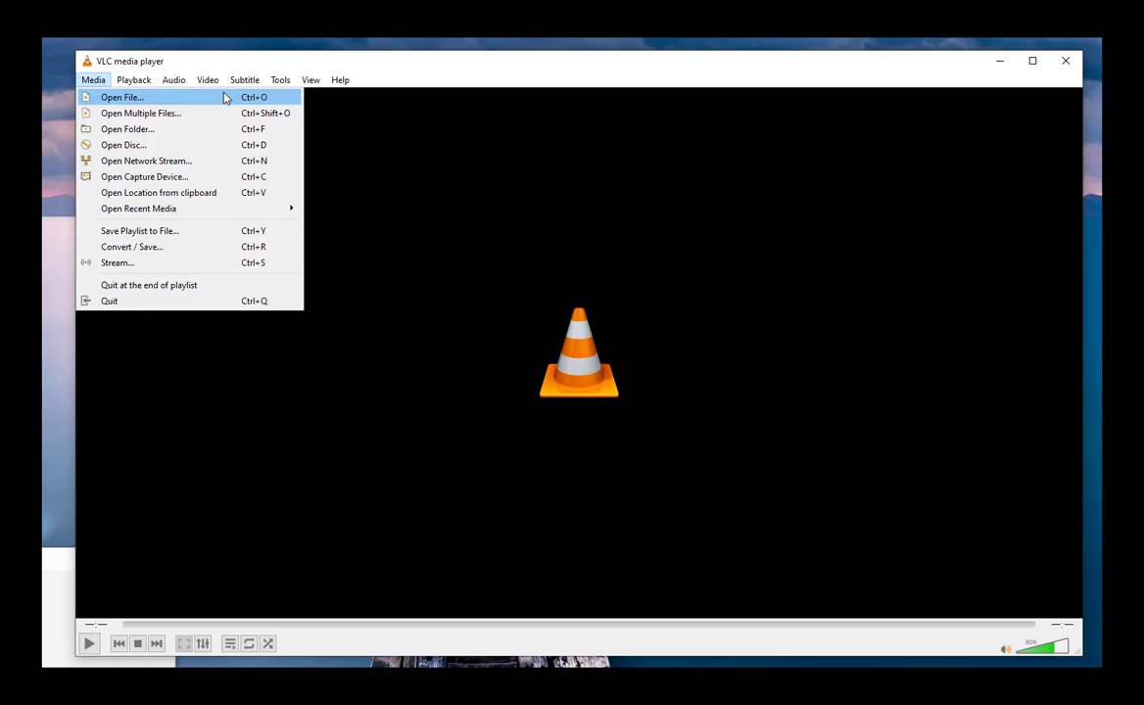
# Step: Load and play MP3 music.mp3 from the vlc trim file folder
pyautogui.click(121, 97)
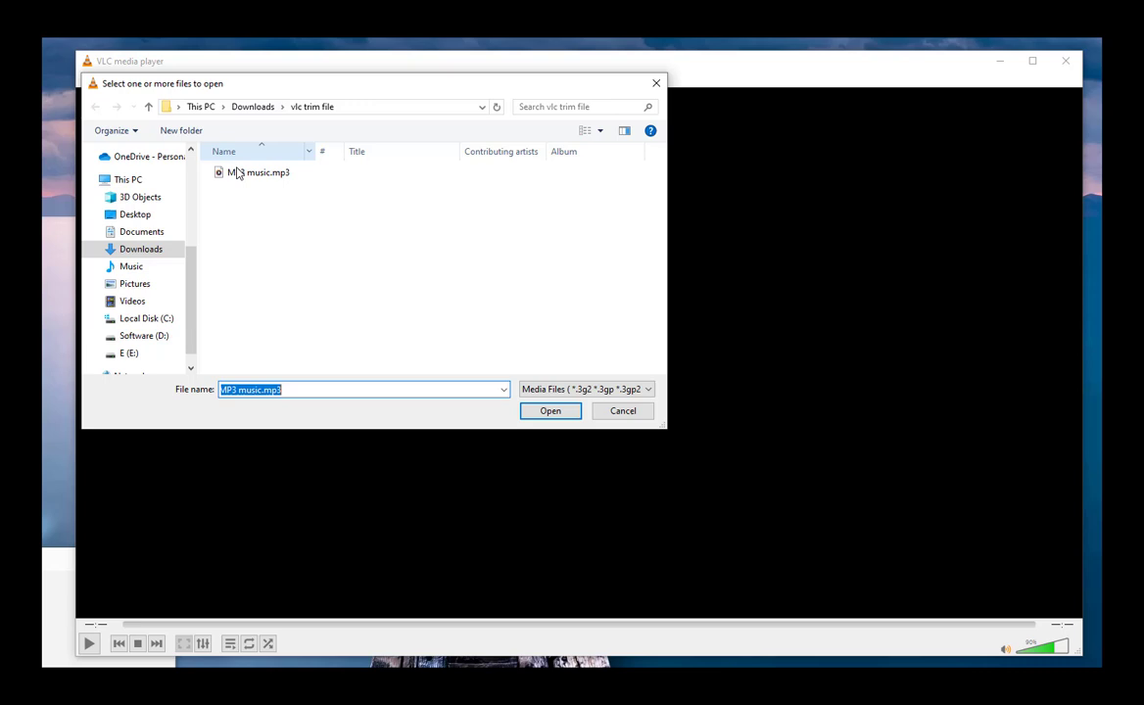
pyautogui.click(549, 410)
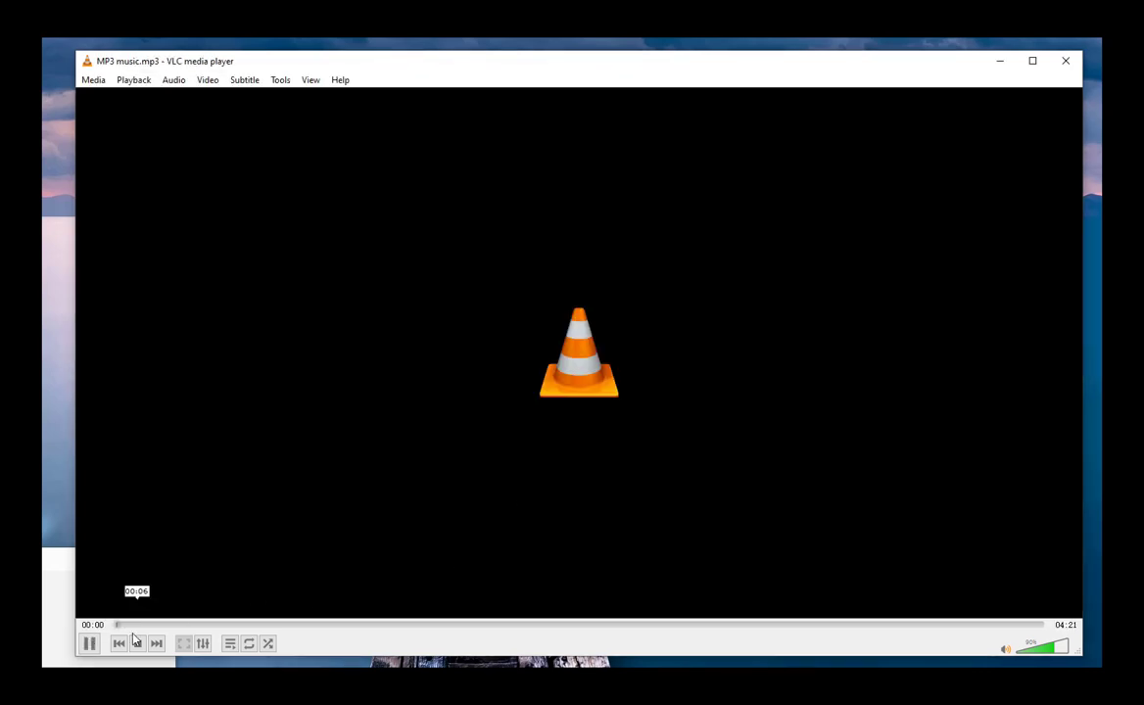
# Step: Turn on View > Advanced Controls to reveal the record button
pyautogui.click(310, 79)
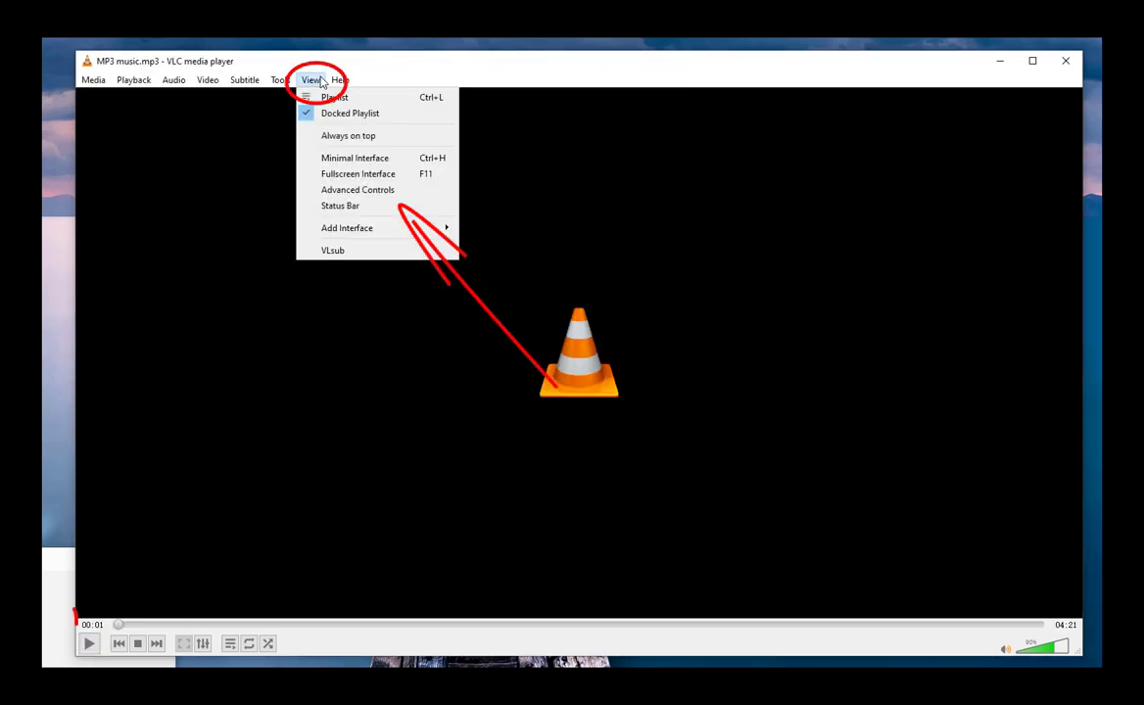
pyautogui.moveTo(358, 190)
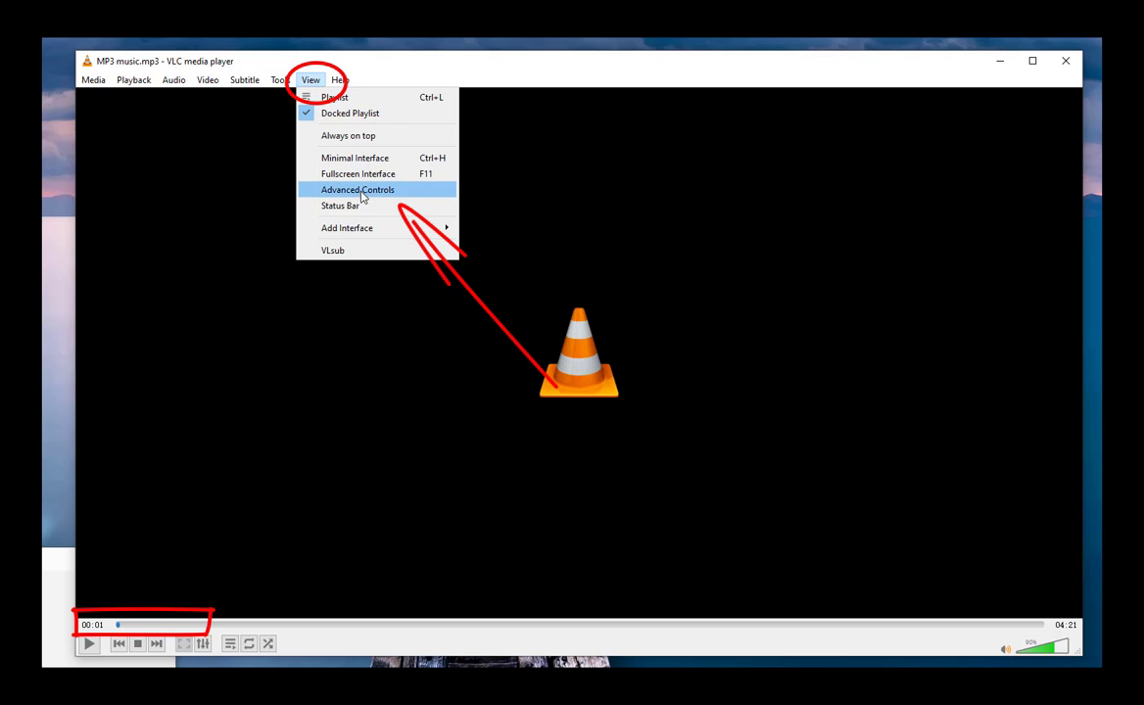
pyautogui.click(357, 189)
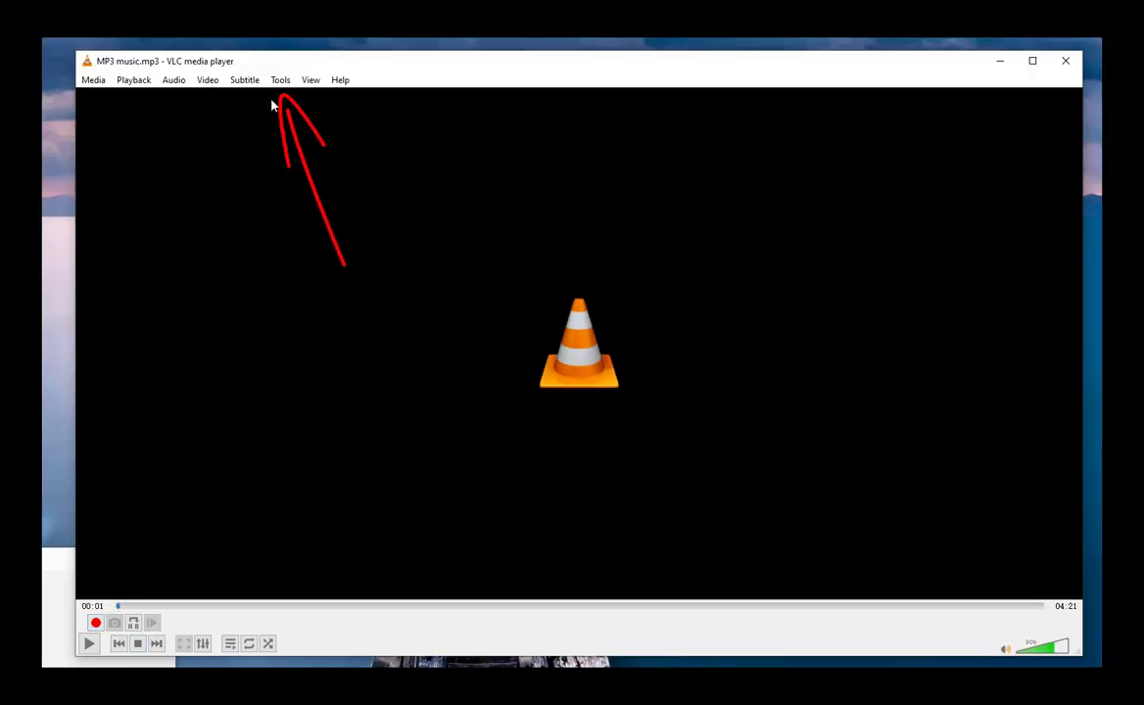
pyautogui.moveTo(235, 93)
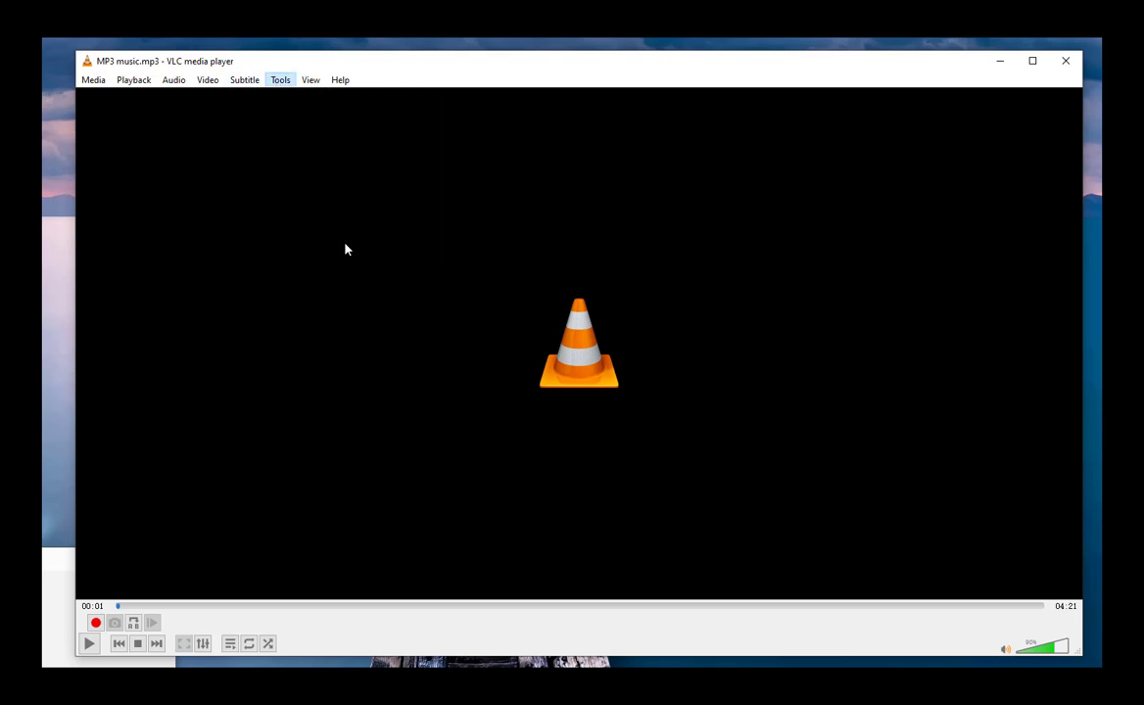
# Step: Set the Input / Codecs record directory to the 'vlc trim file' folder and save preferences
pyautogui.click(280, 80)
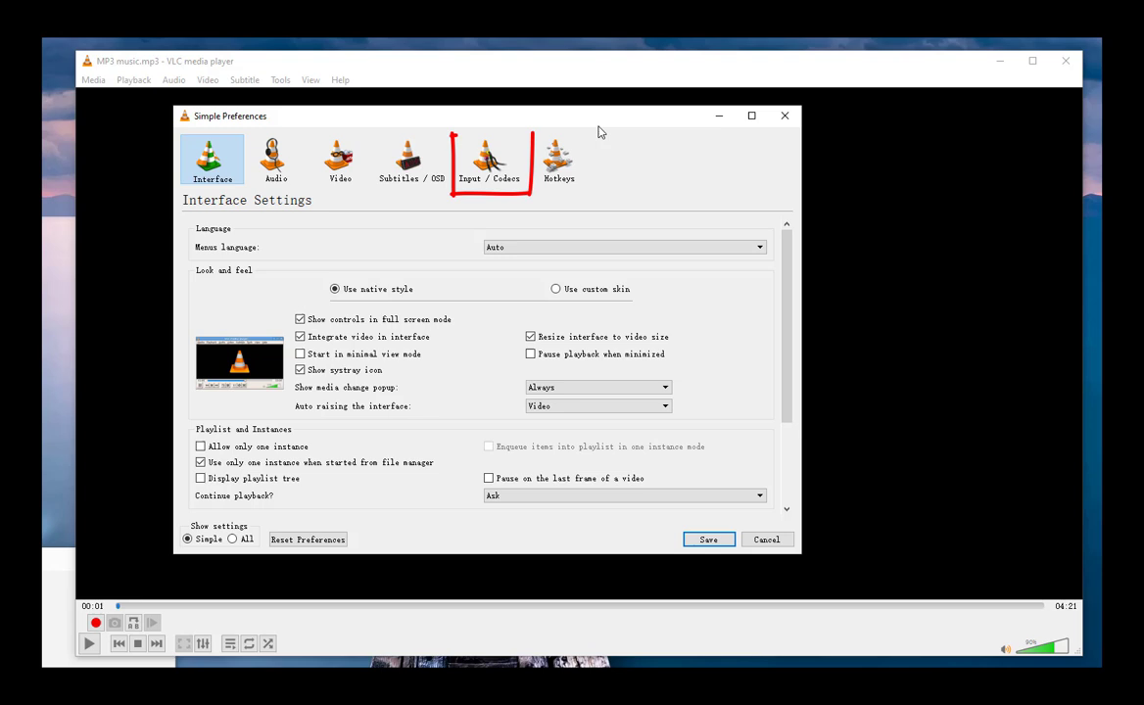
pyautogui.click(490, 160)
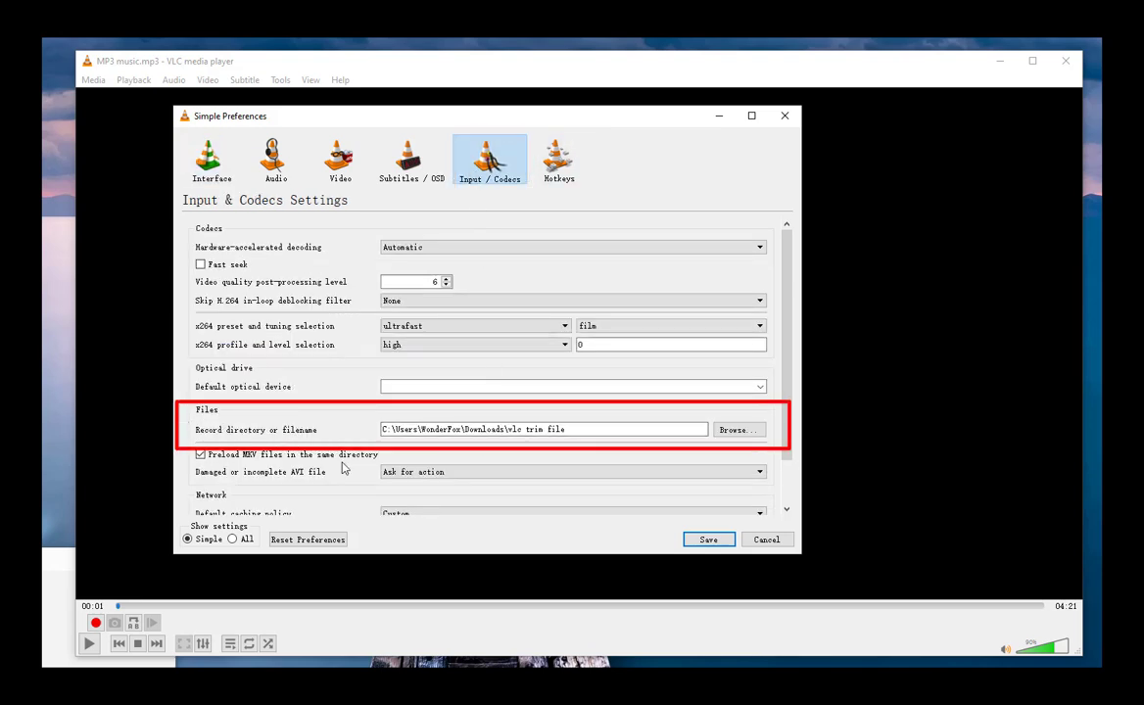
pyautogui.click(737, 430)
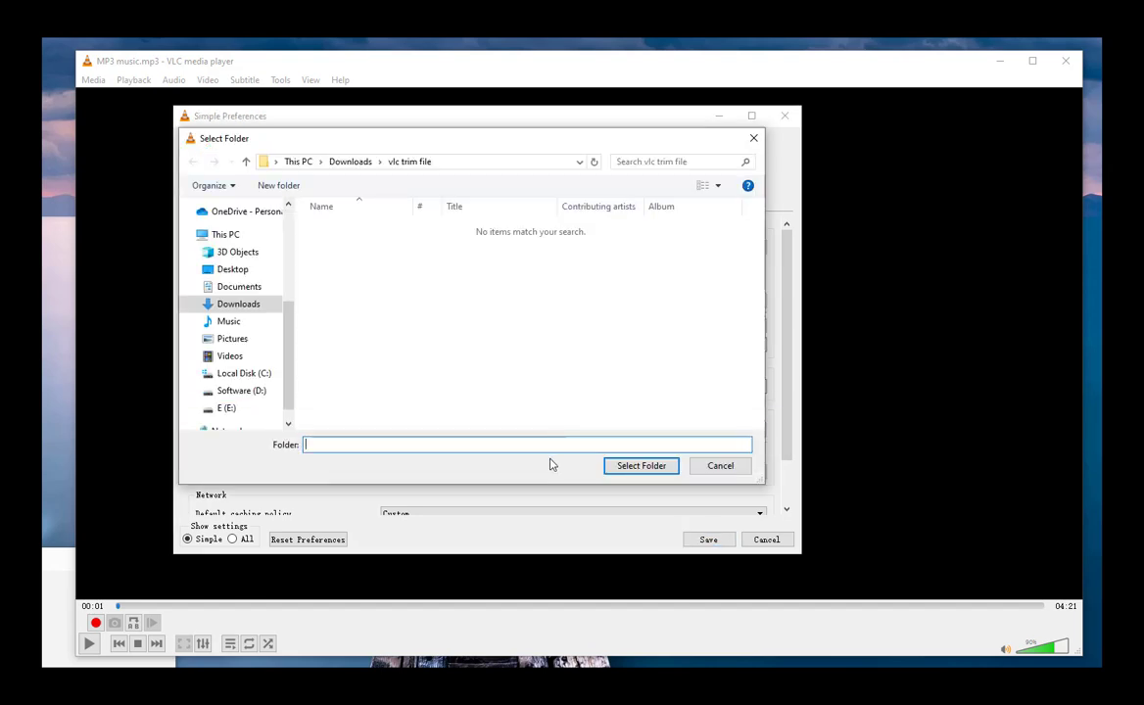
pyautogui.click(641, 465)
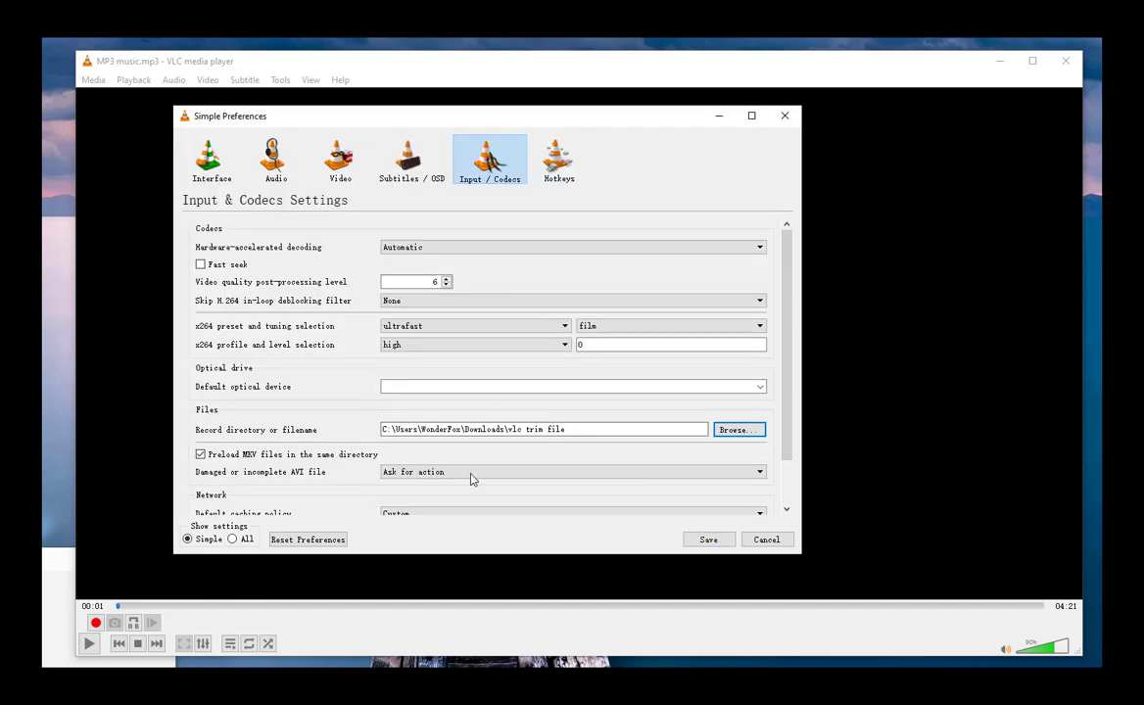
pyautogui.click(765, 539)
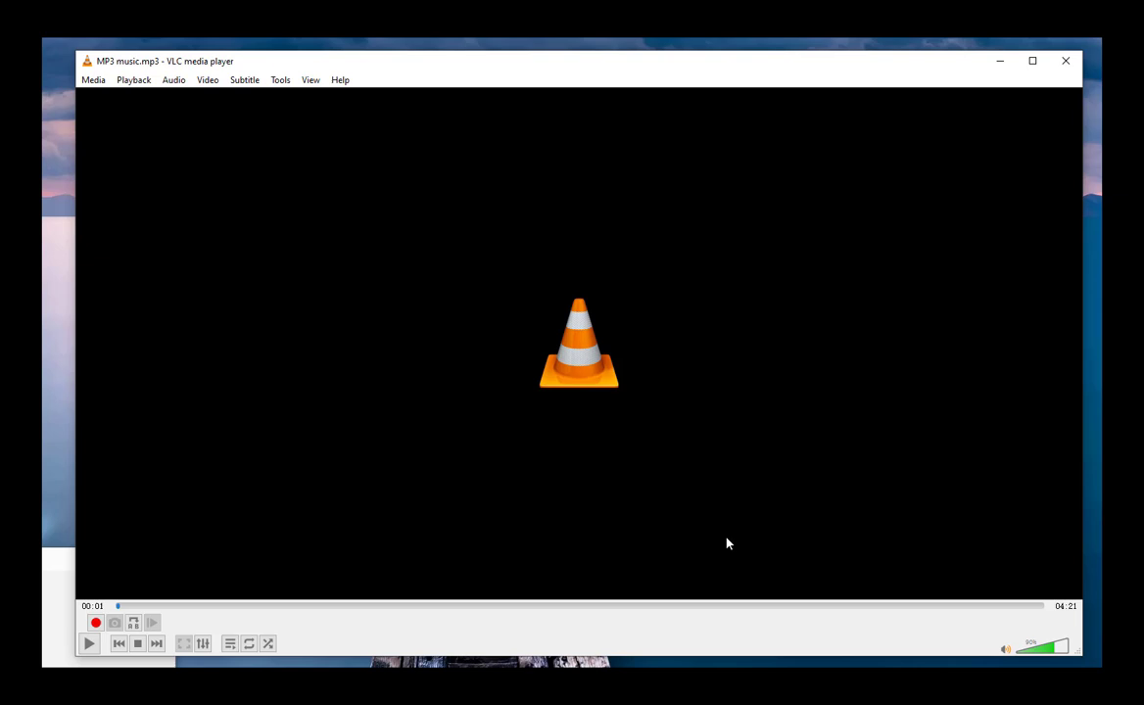
pyautogui.moveTo(370, 455)
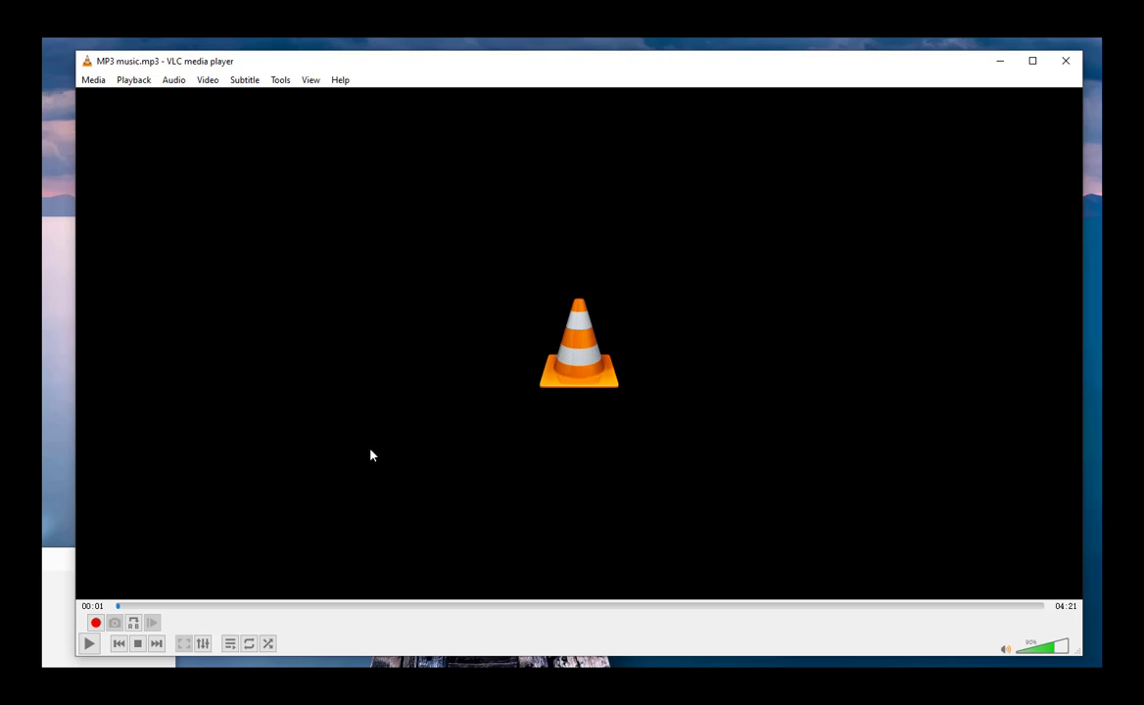
pyautogui.moveTo(162, 606)
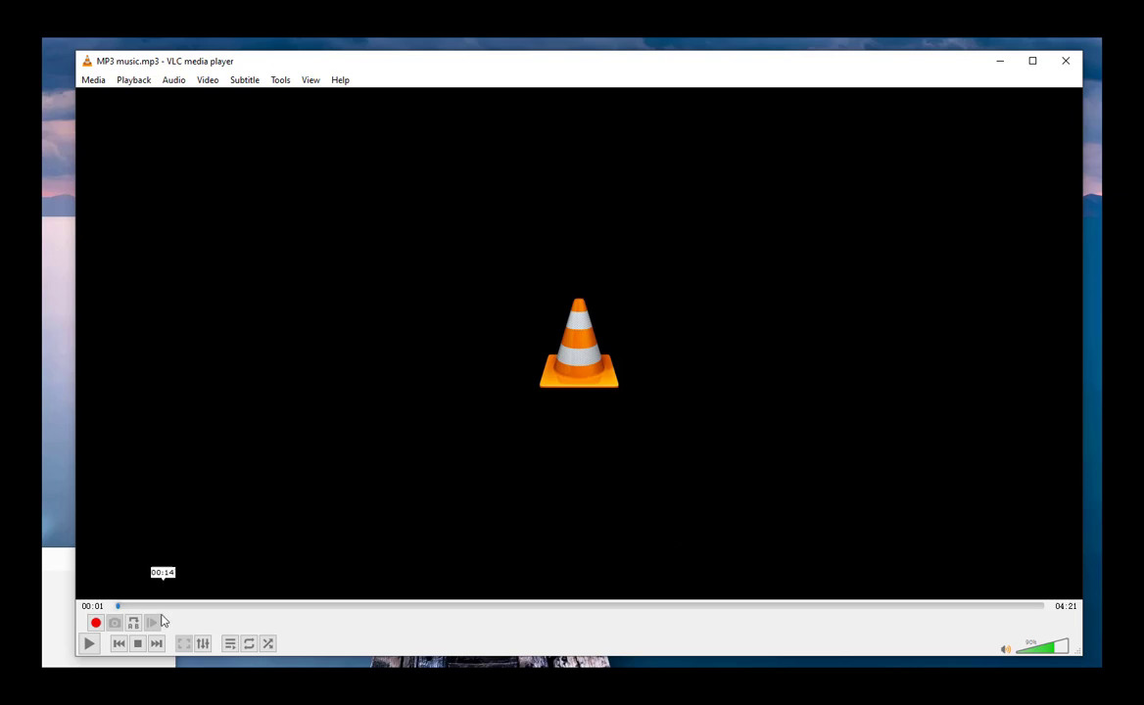
# Step: Play the track and record from about 00:05 to 00:25
pyautogui.click(88, 643)
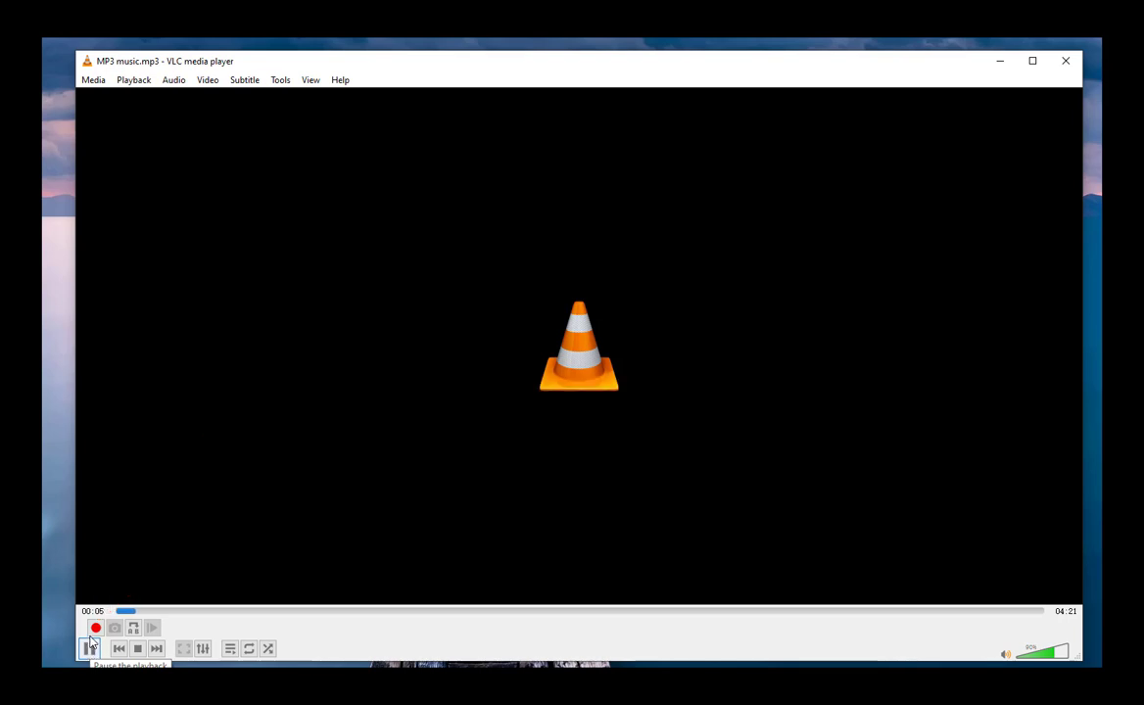
pyautogui.click(89, 648)
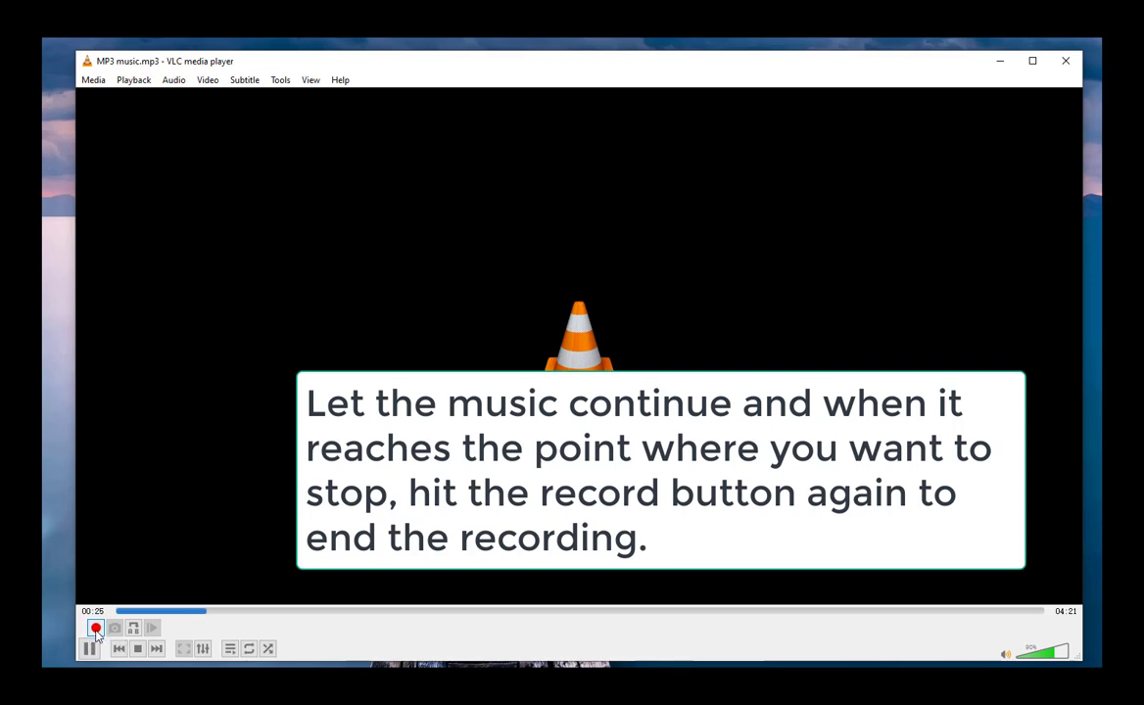
pyautogui.click(95, 628)
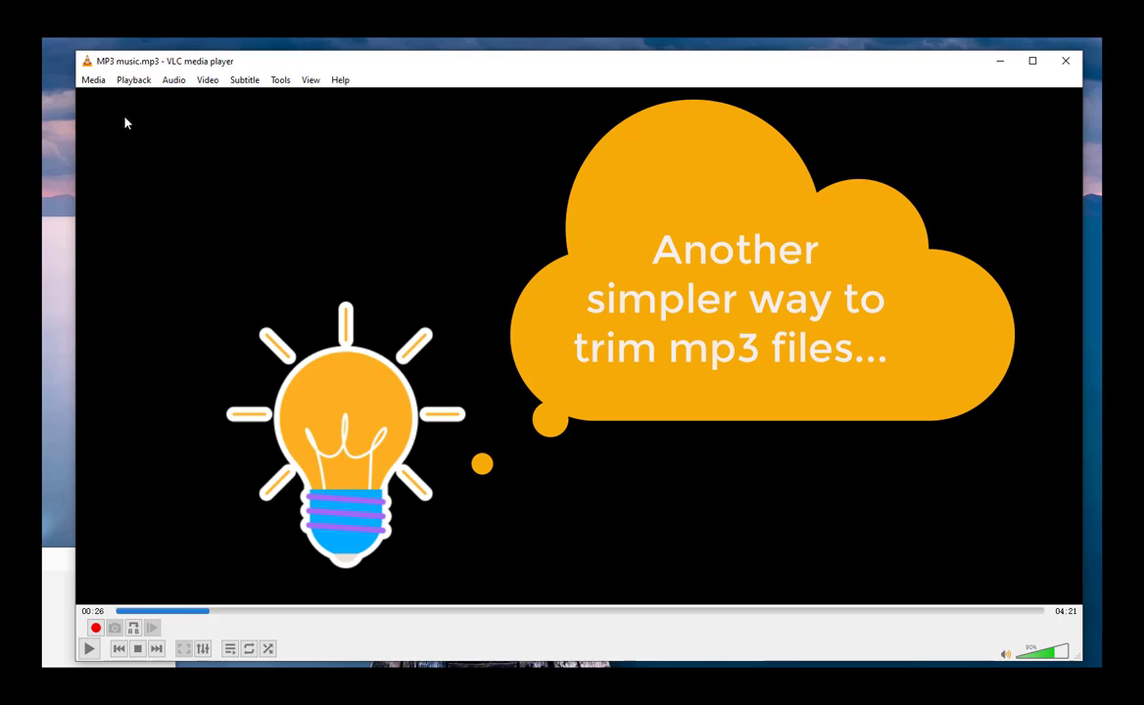
# Step: Close the VLC window to return to the desktop
pyautogui.click(1000, 61)
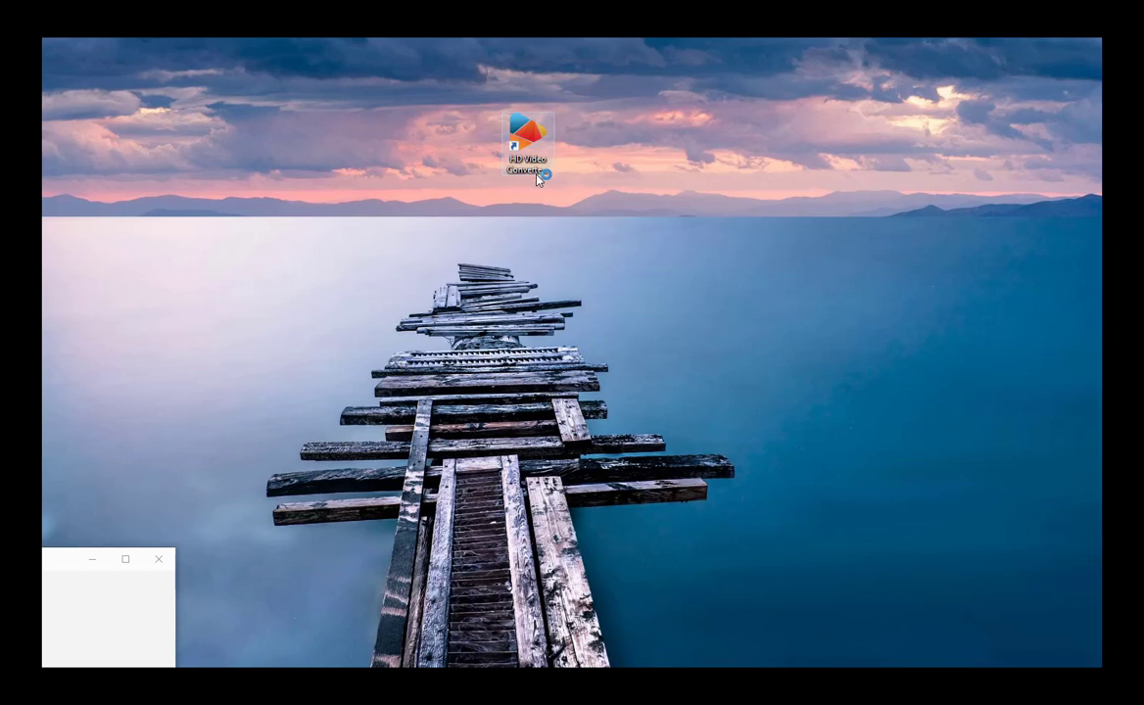
# Step: Launch HD Video Converter Factory Pro and open its Converter with MP3 music.mp3
pyautogui.doubleClick(528, 142)
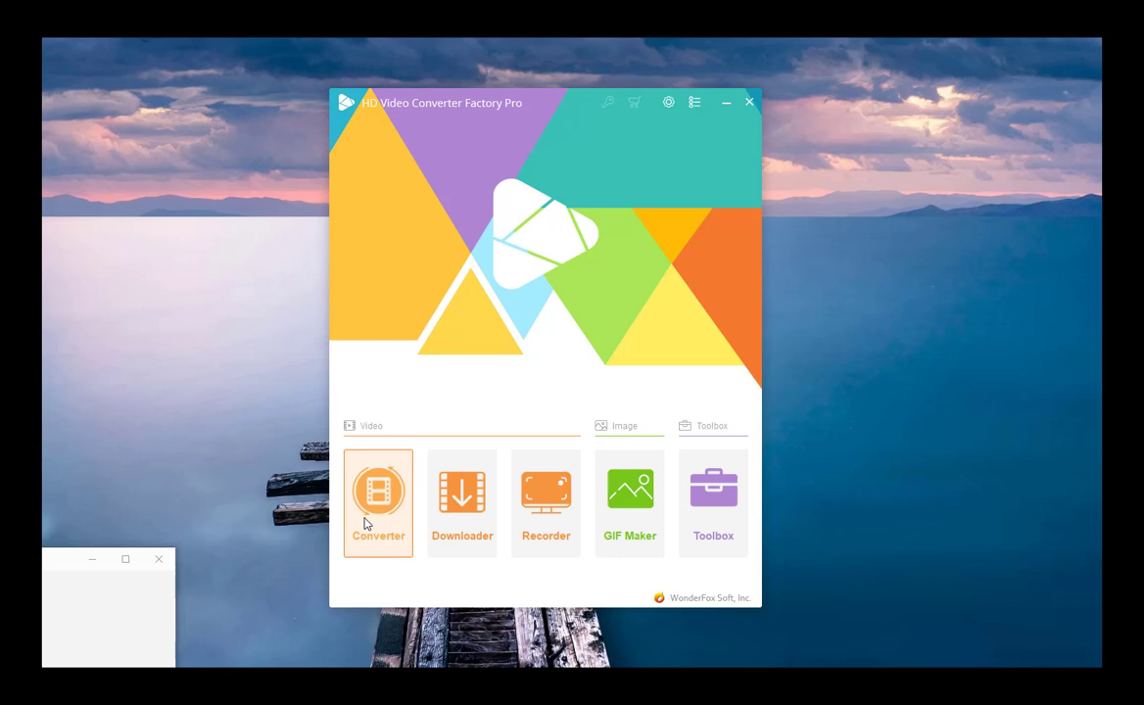
pyautogui.moveTo(409, 487)
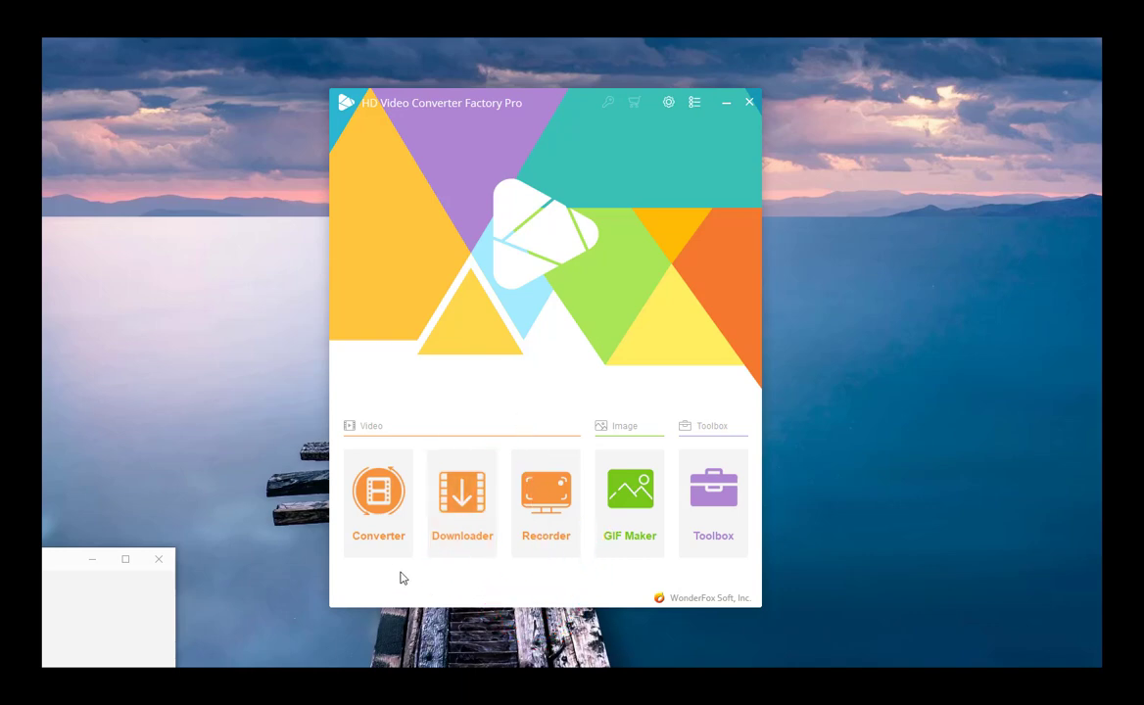
pyautogui.click(378, 502)
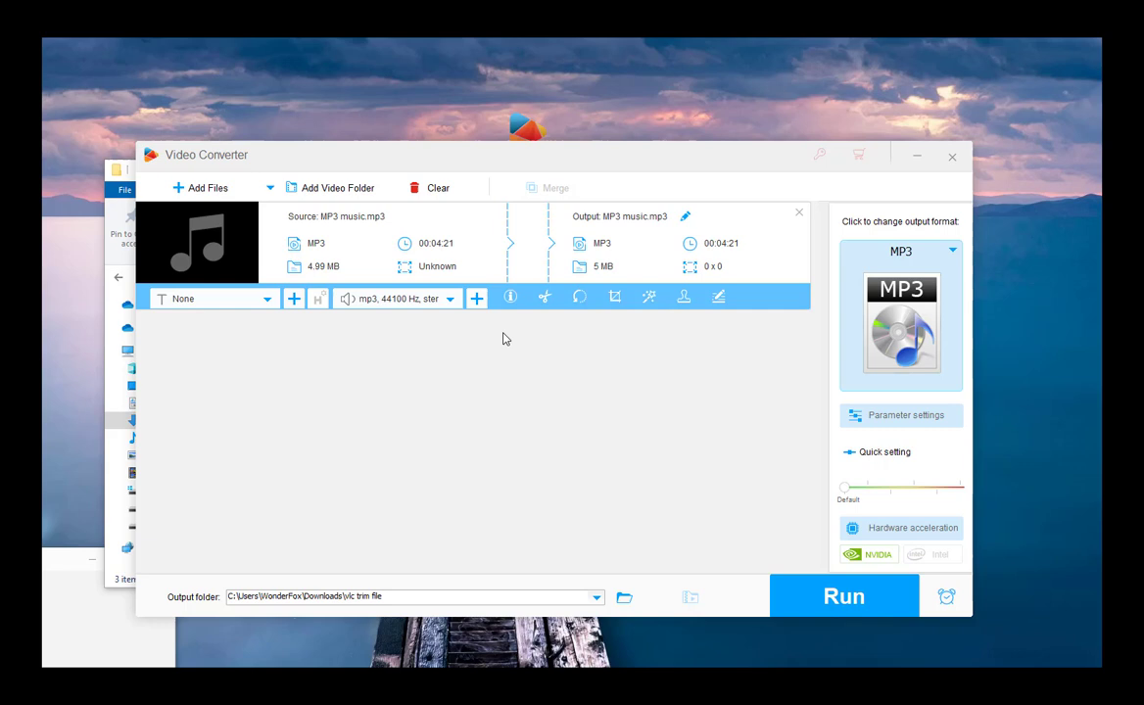
# Step: Trim Clip 1 (00:01:19 to end) and Clip 2 (00:01:19–00:02:53), then review both
pyautogui.click(579, 297)
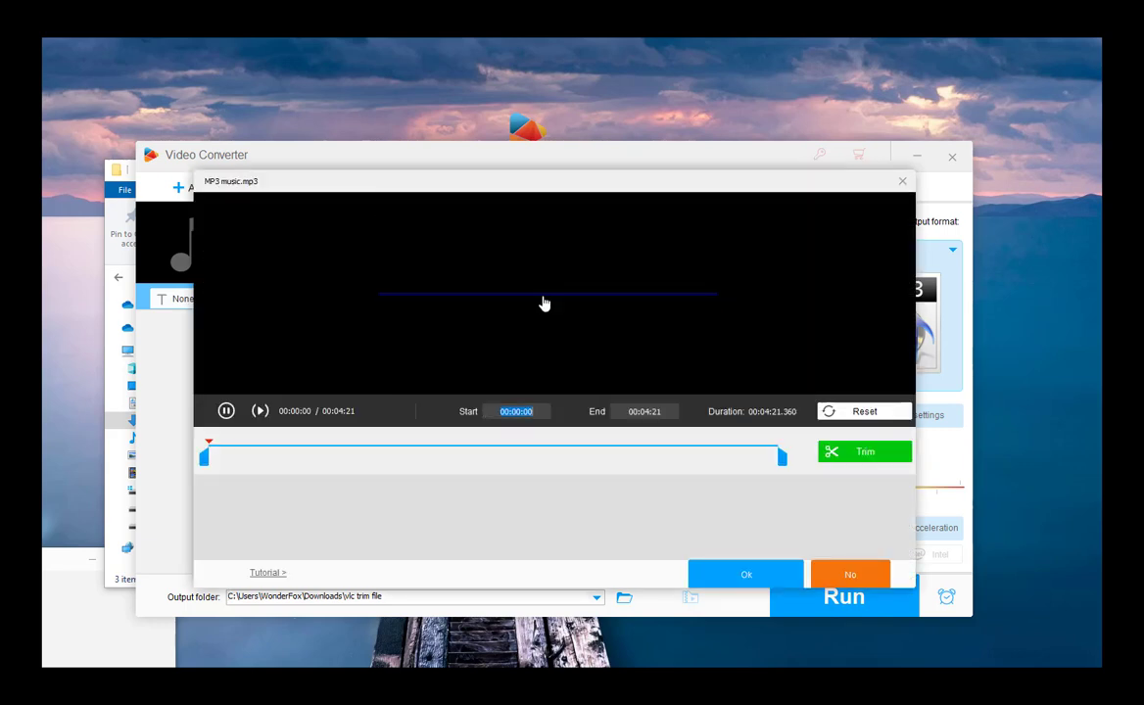
pyautogui.moveTo(208, 456); pyautogui.dragTo(377, 457)
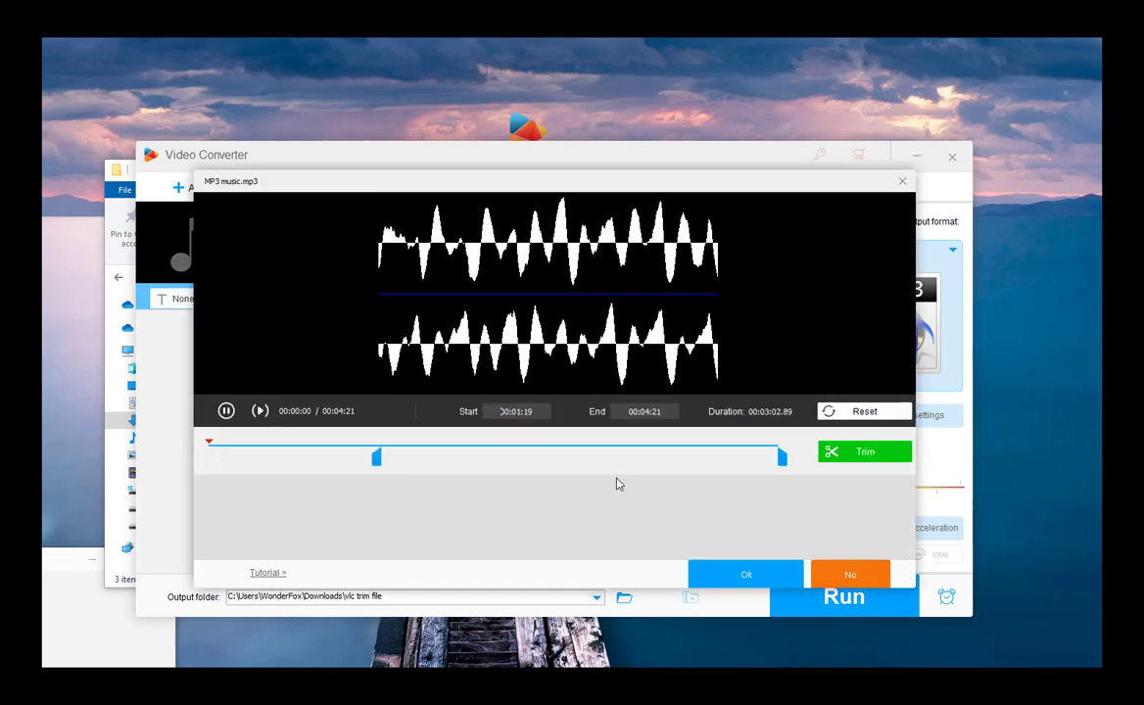
pyautogui.click(864, 451)
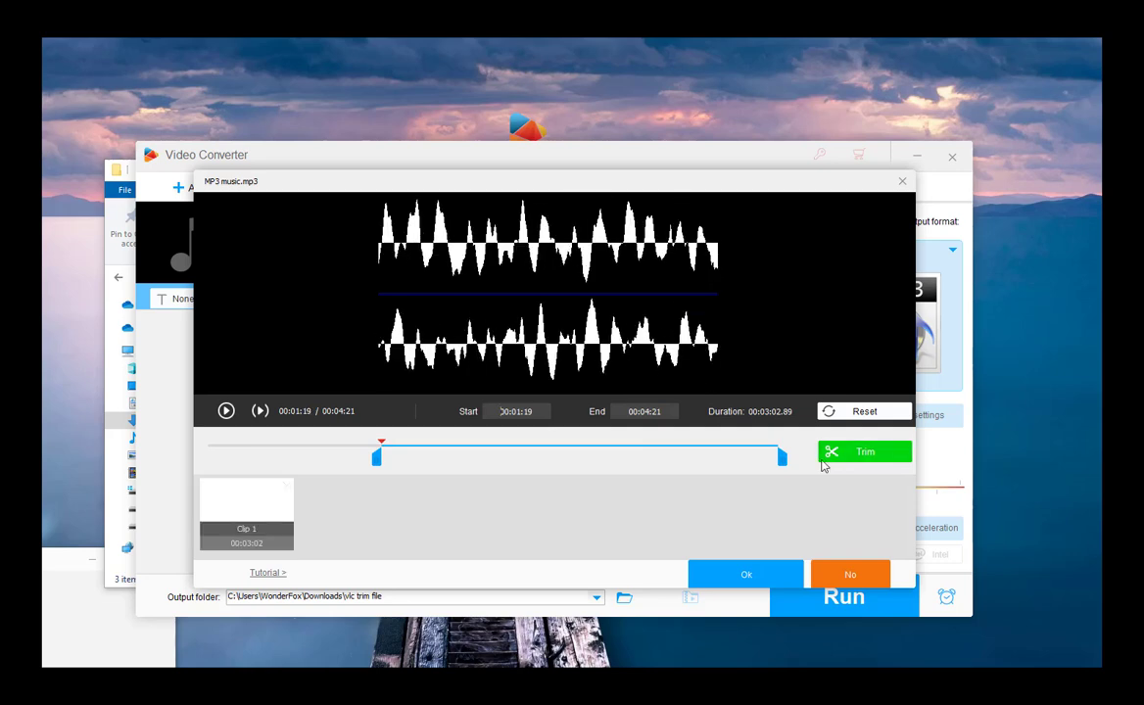
pyautogui.moveTo(779, 455); pyautogui.dragTo(587, 455)
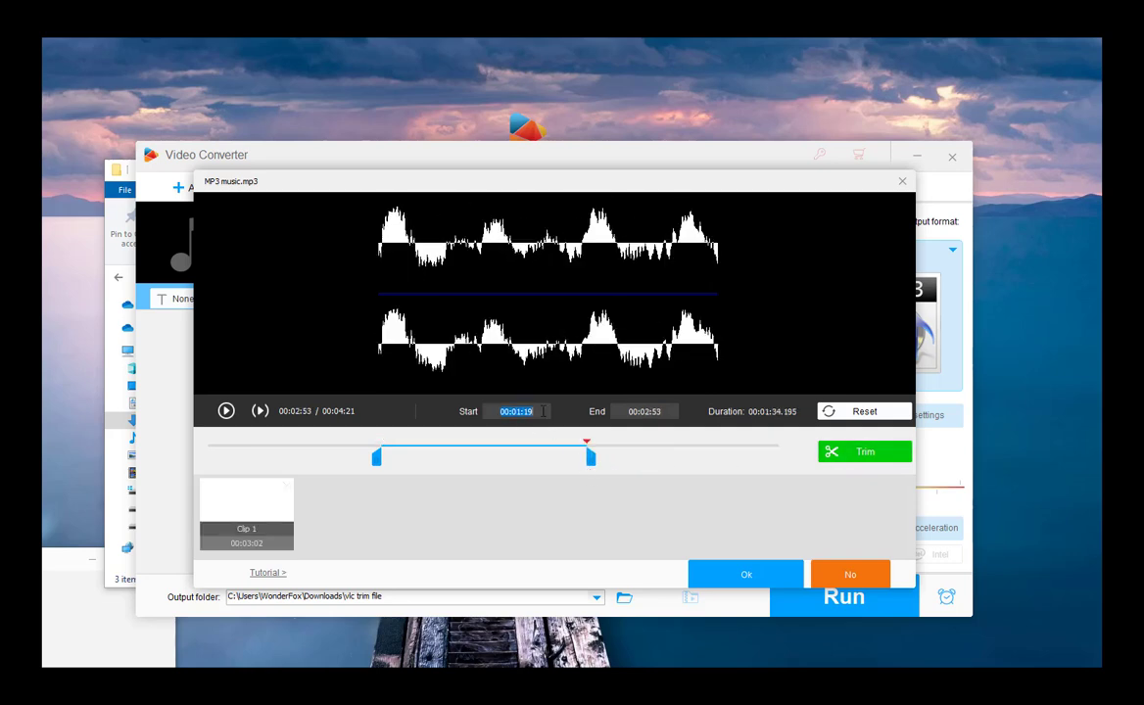
pyautogui.click(864, 452)
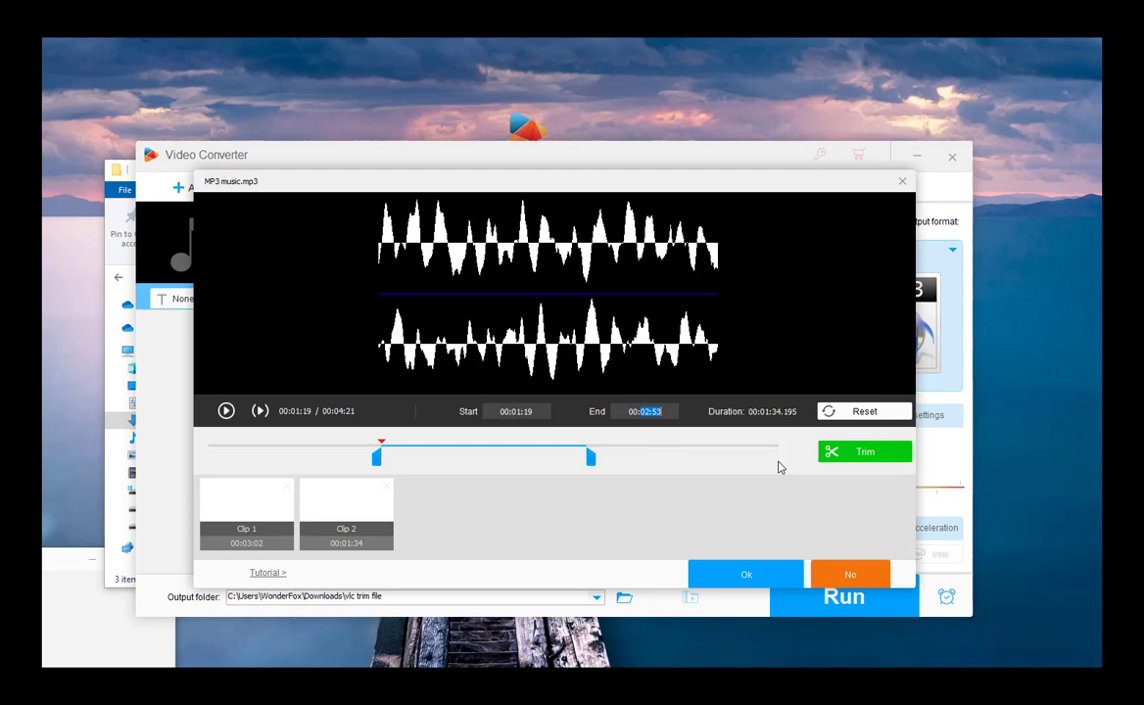
pyautogui.click(345, 513)
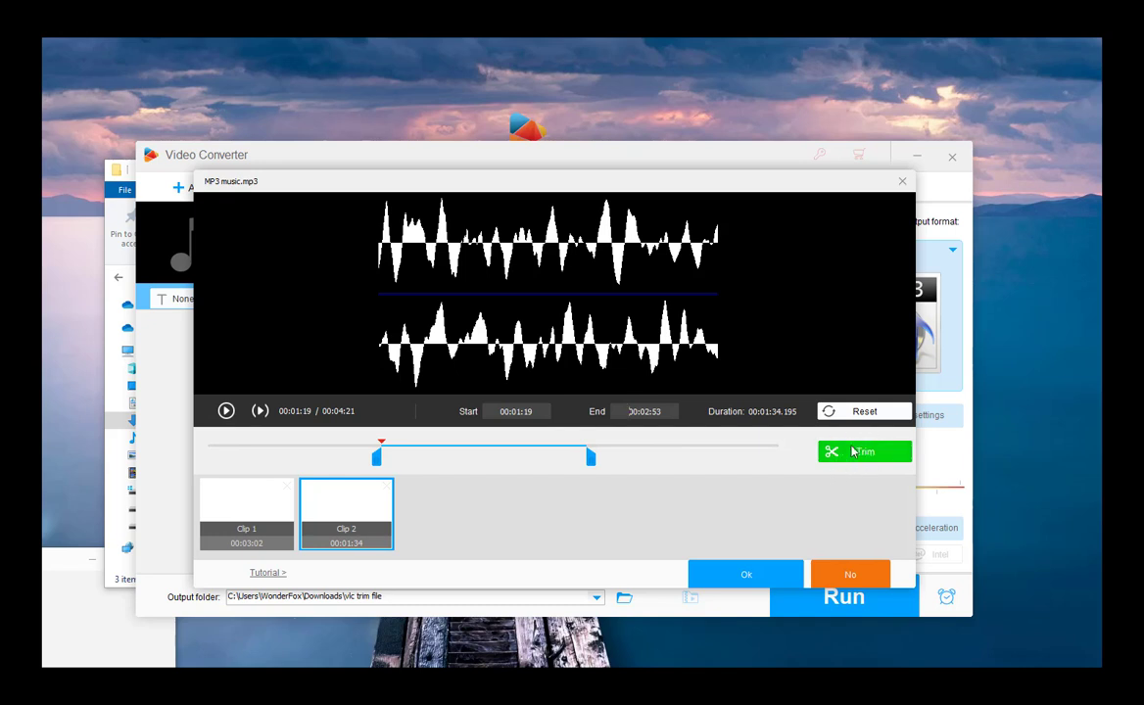
pyautogui.moveTo(308, 532)
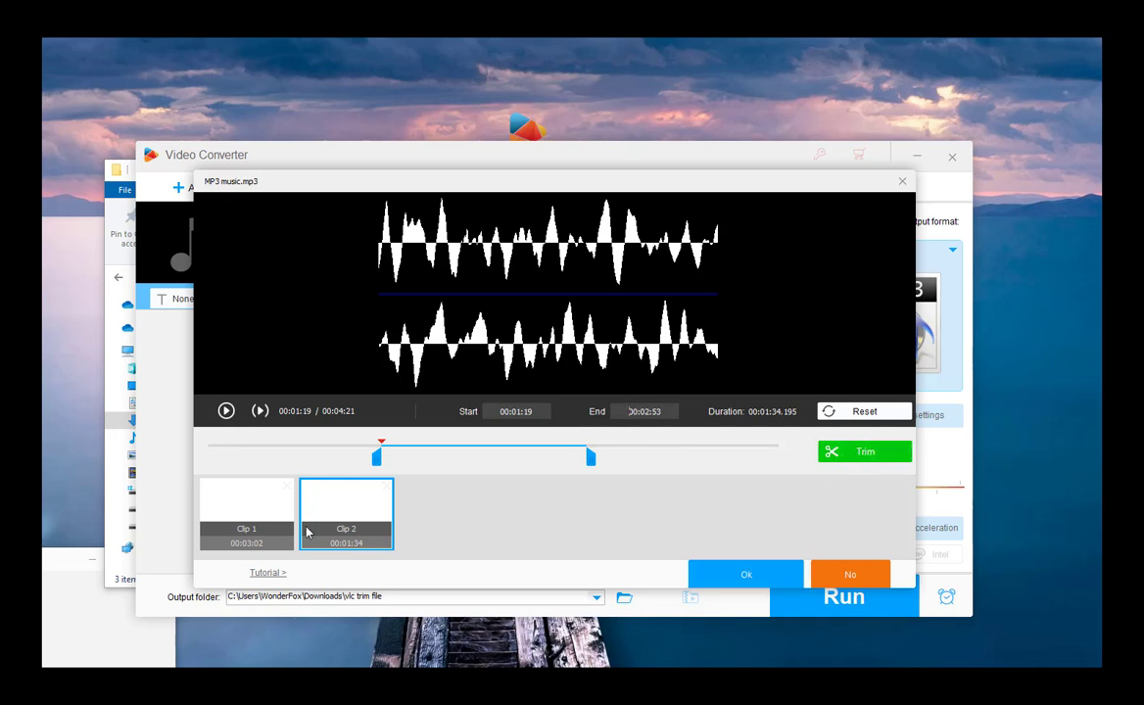
pyautogui.click(245, 514)
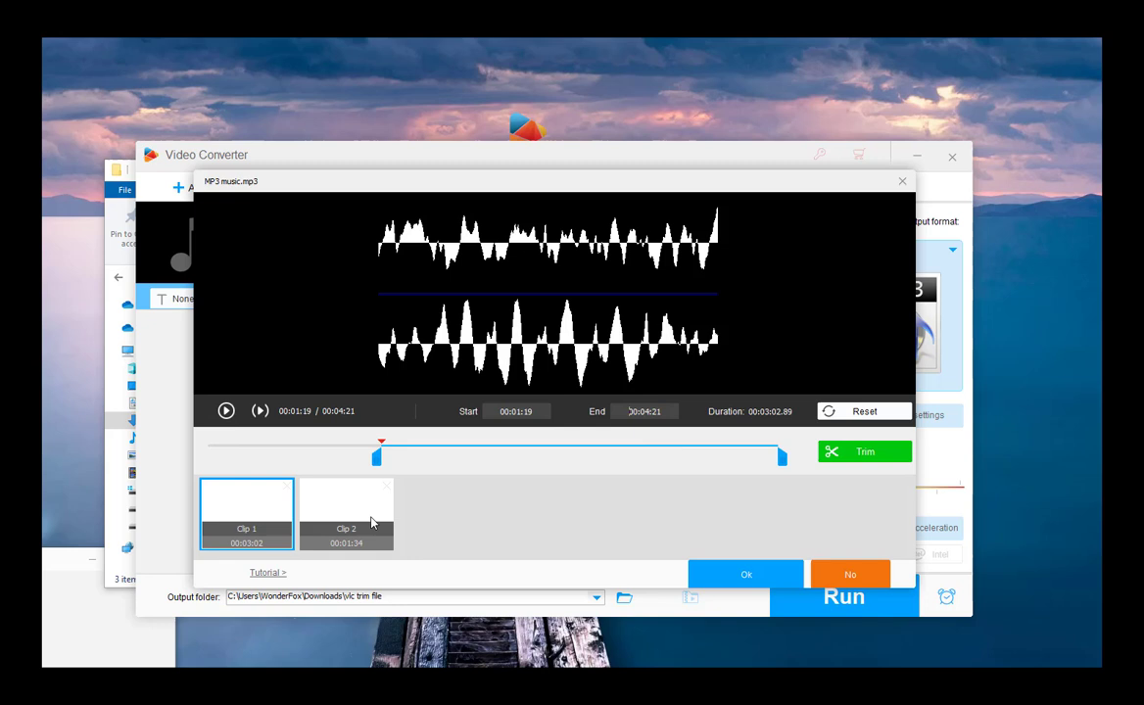
# Step: Accept the two clips and show the audio output format choices
pyautogui.click(745, 574)
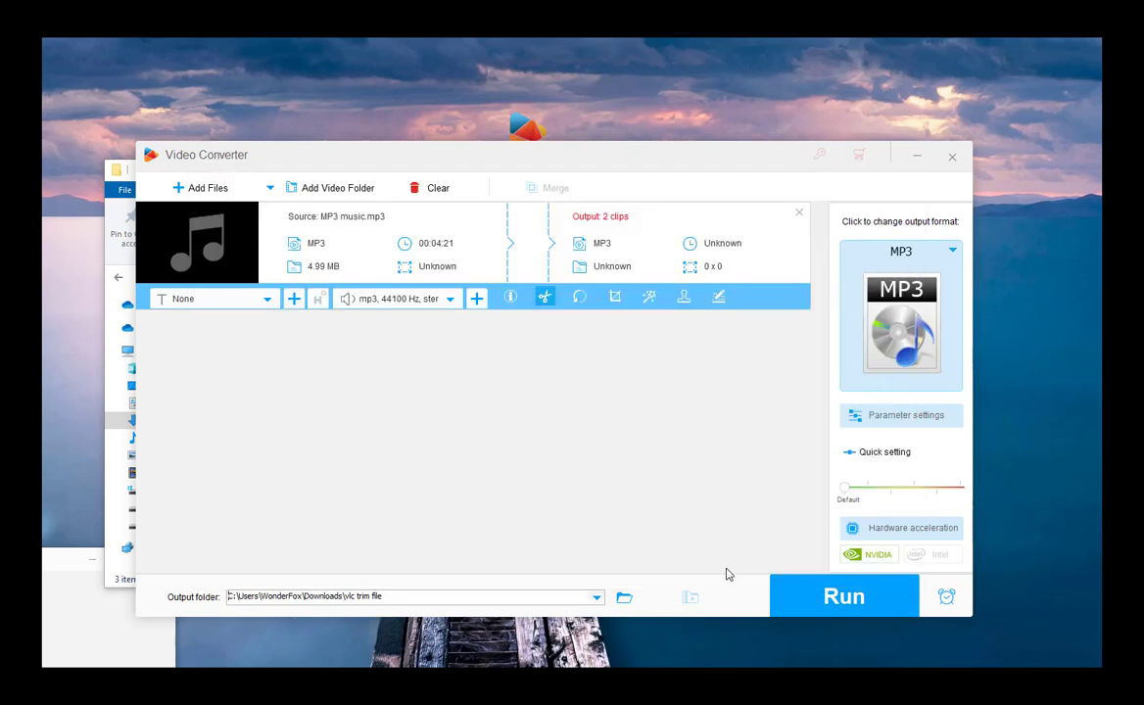
pyautogui.moveTo(627, 241)
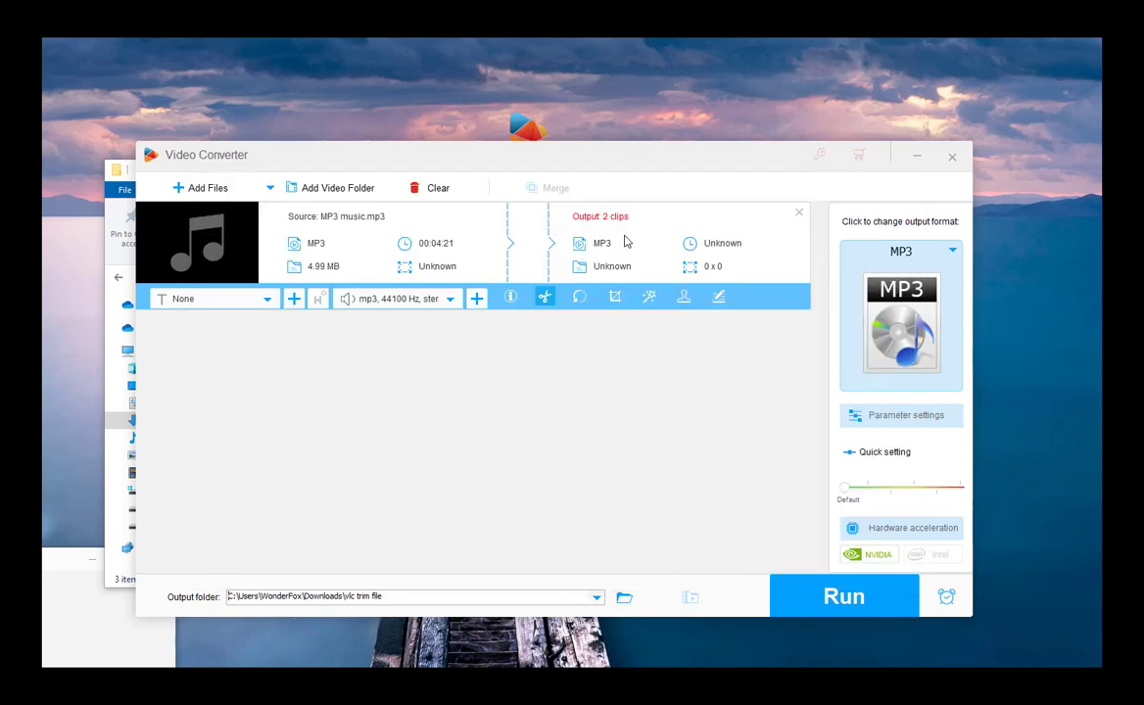
pyautogui.moveTo(840, 320)
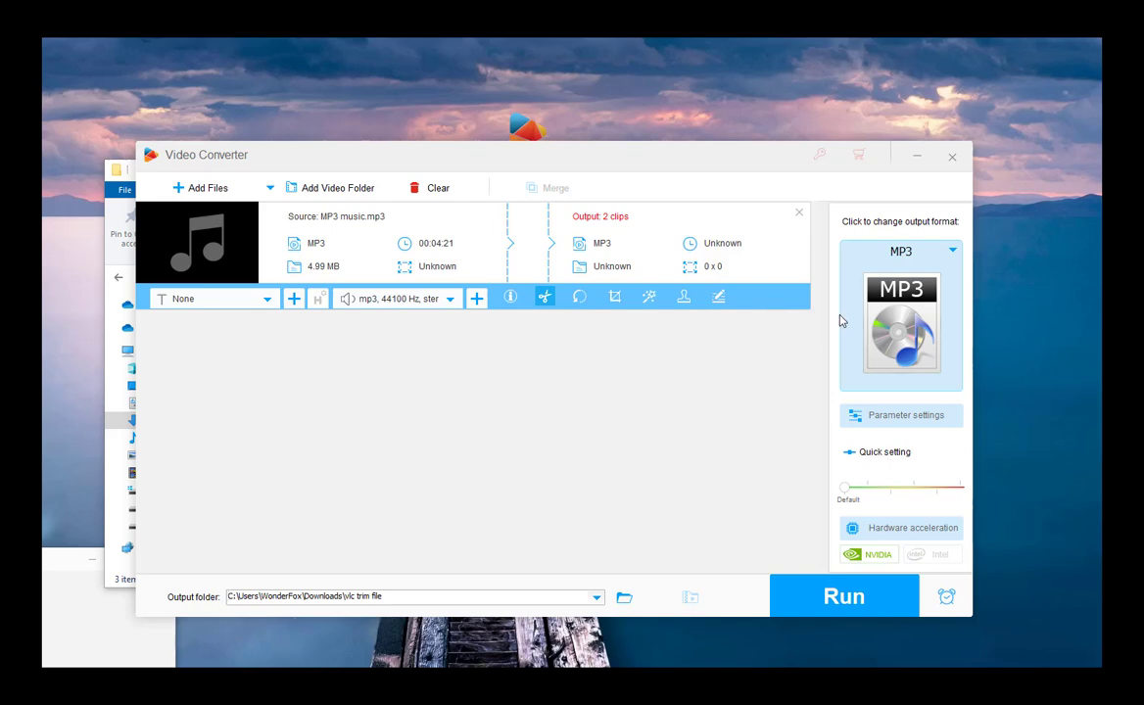
pyautogui.click(899, 323)
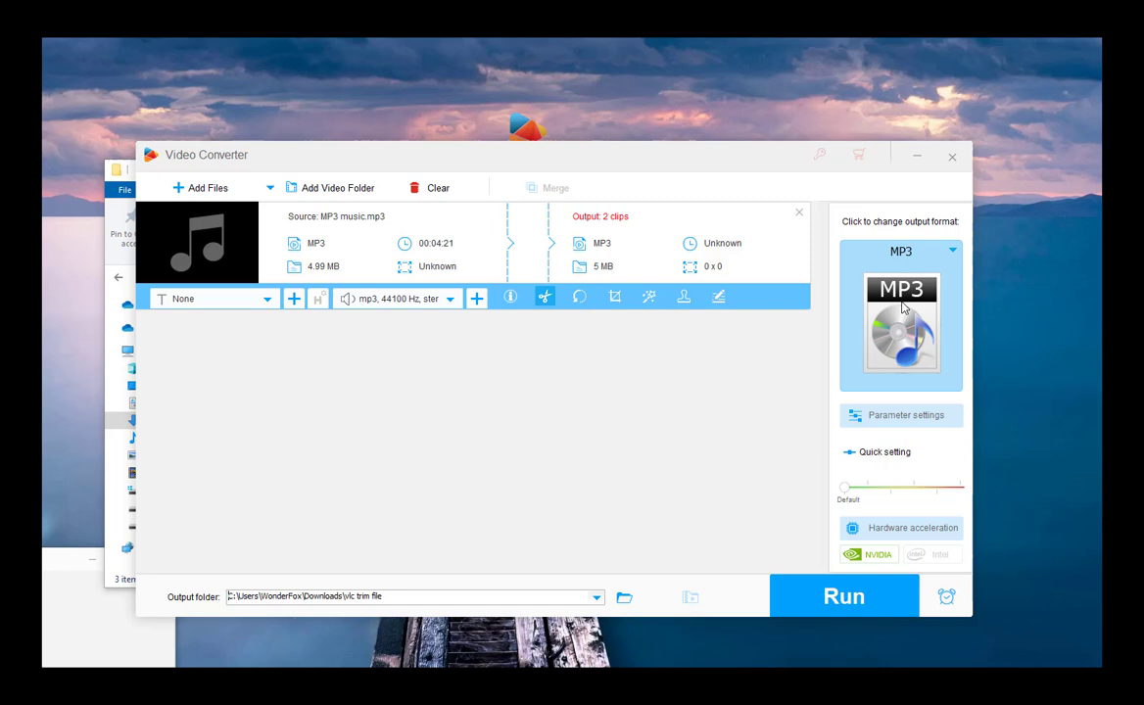
pyautogui.click(898, 318)
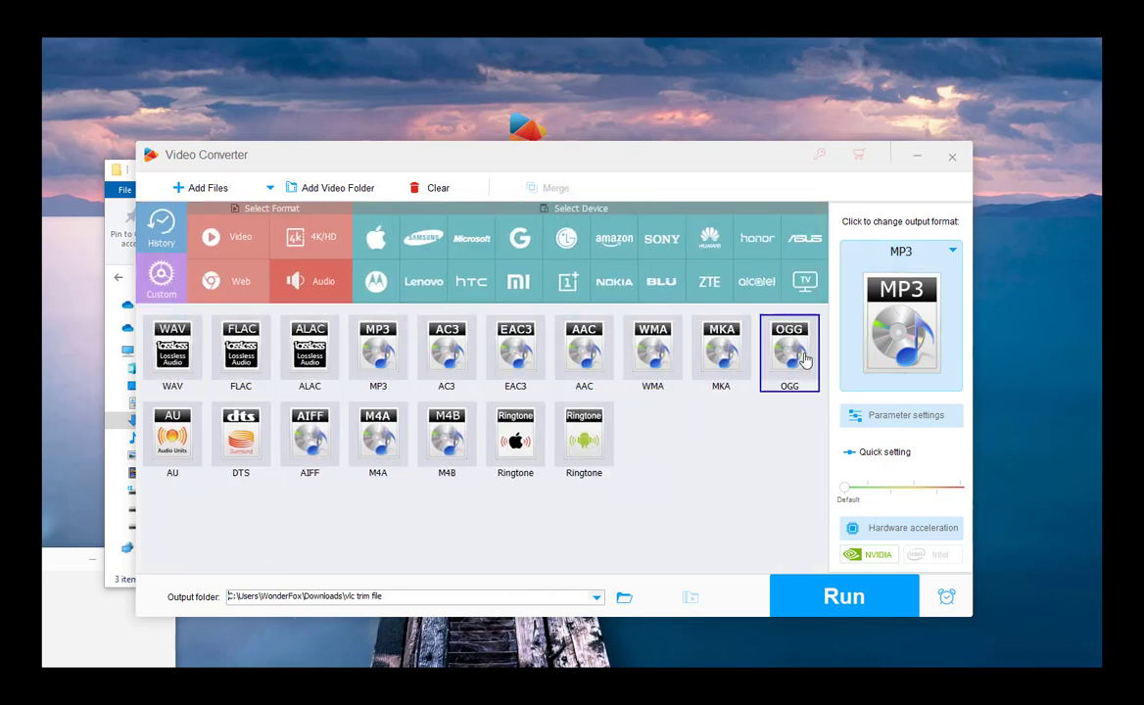
pyautogui.moveTo(772, 553)
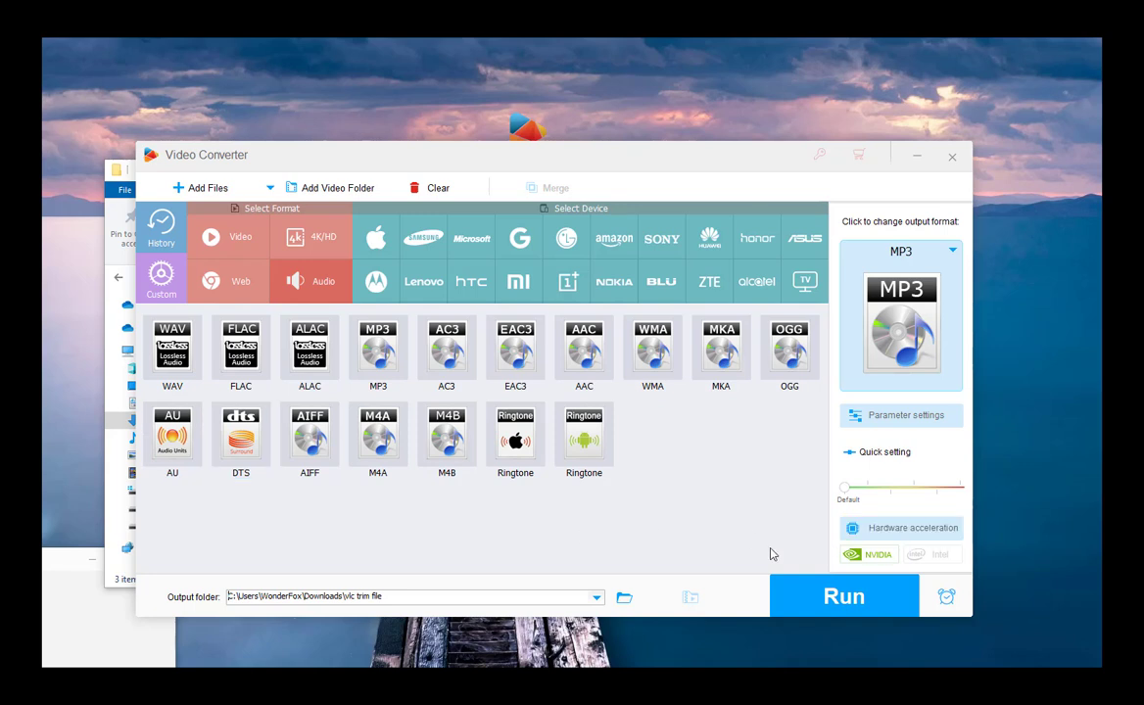
# Step: Run the conversion, exporting both clips as MP3
pyautogui.click(843, 595)
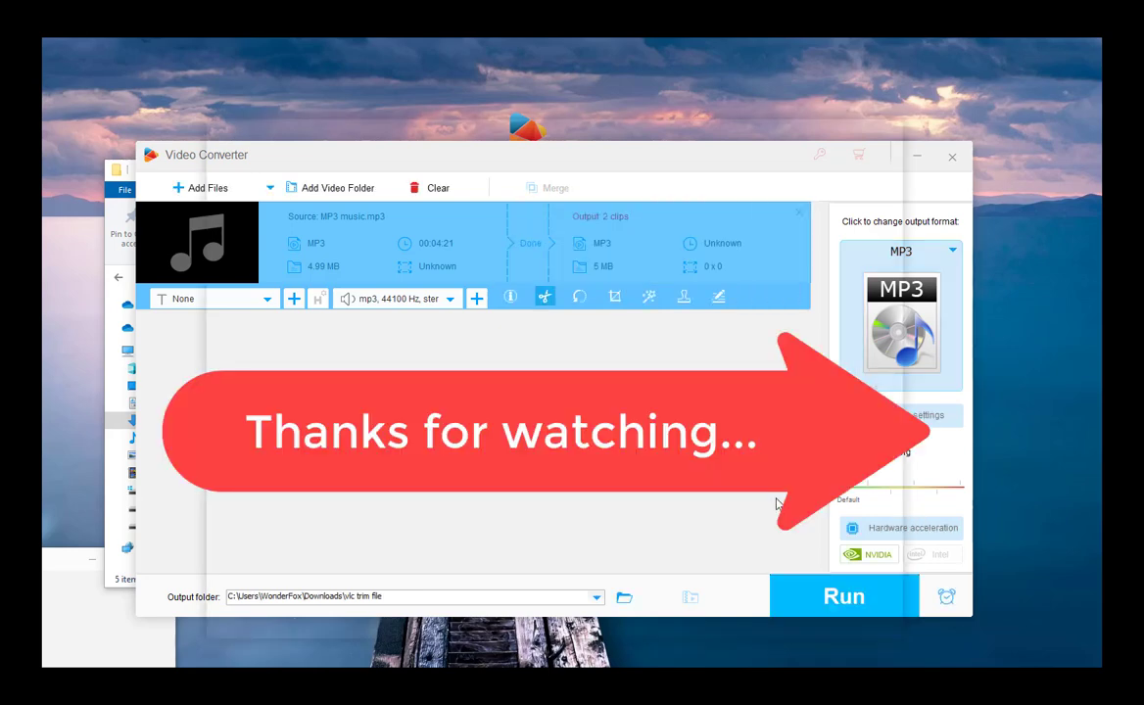
pyautogui.moveTo(933, 203)
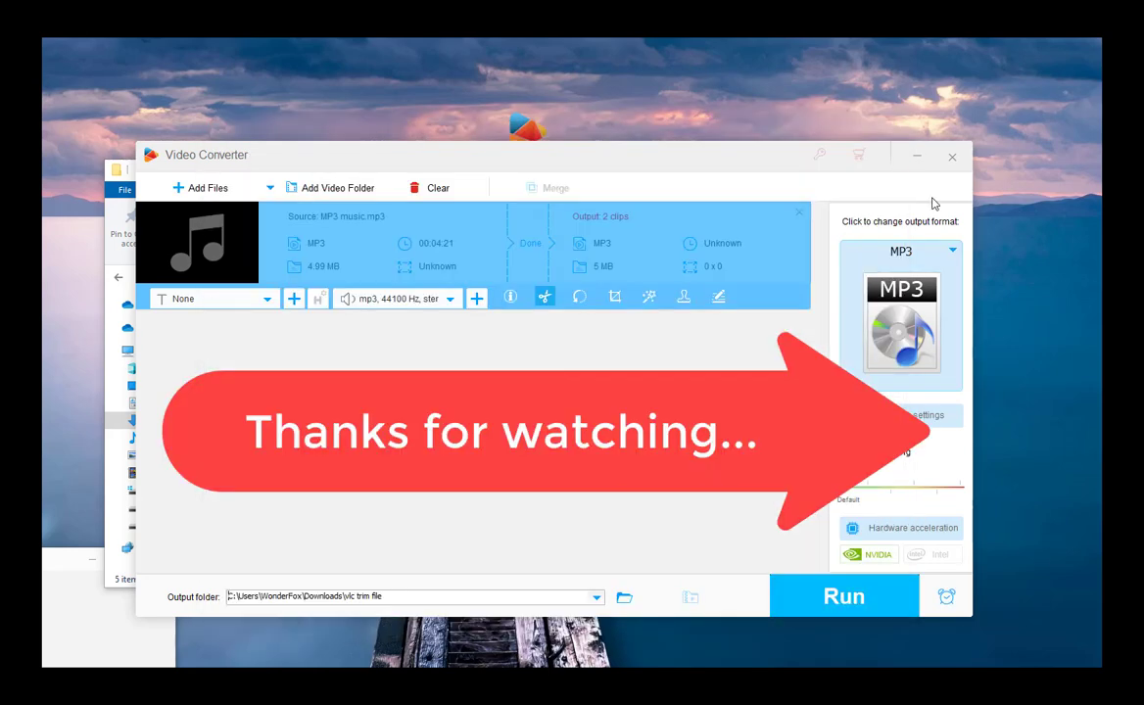
pyautogui.moveTo(522, 532)
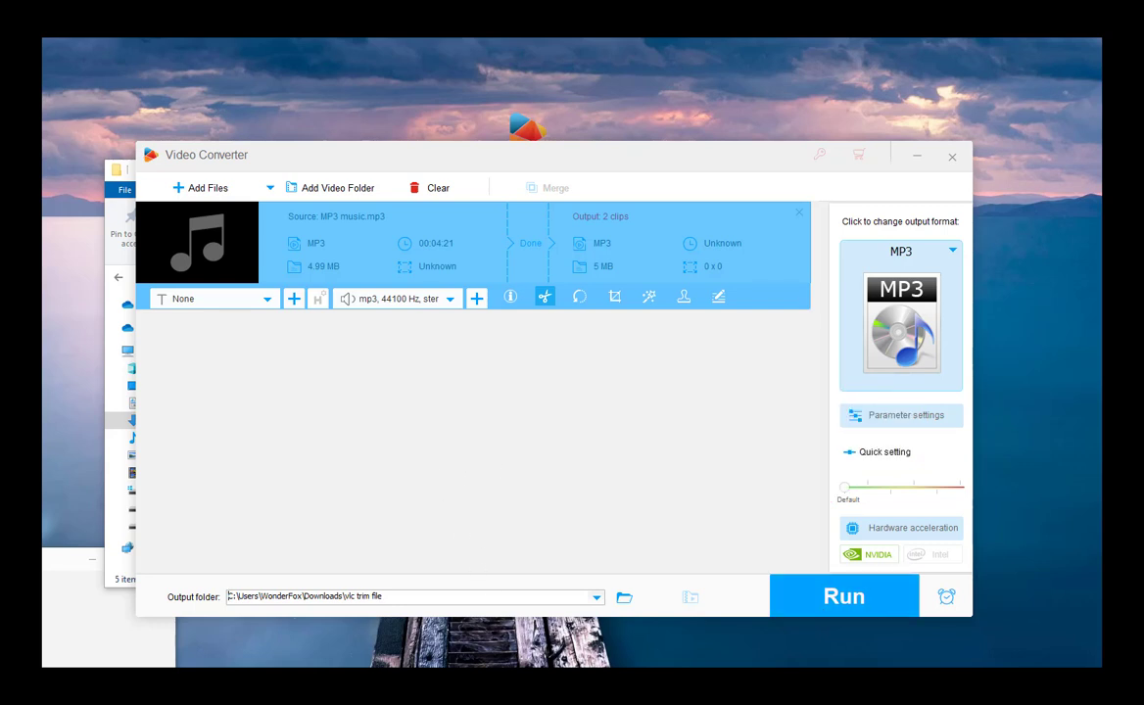
pyautogui.moveTo(737, 453)
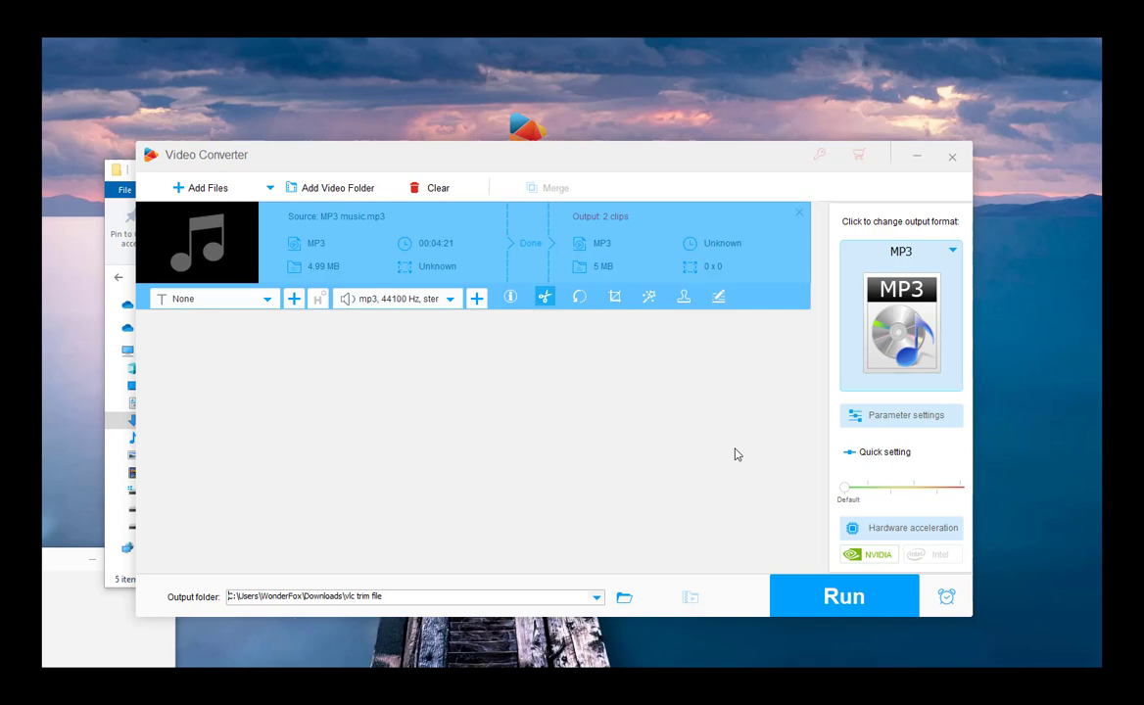
pyautogui.moveTo(613, 607)
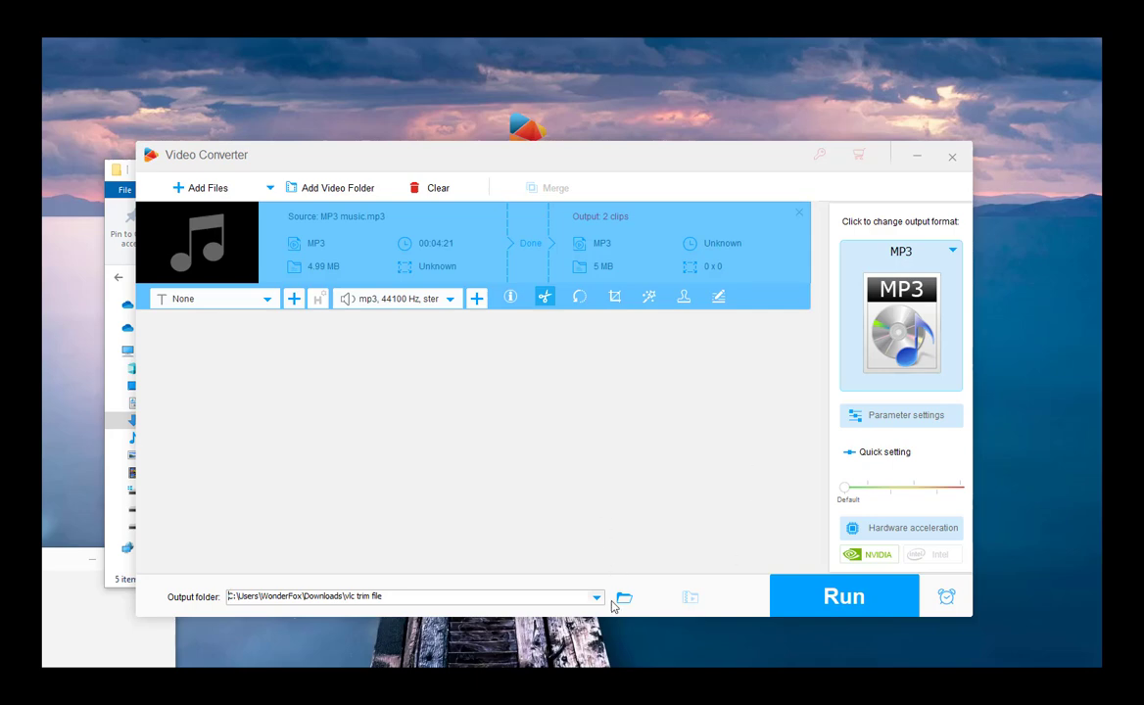